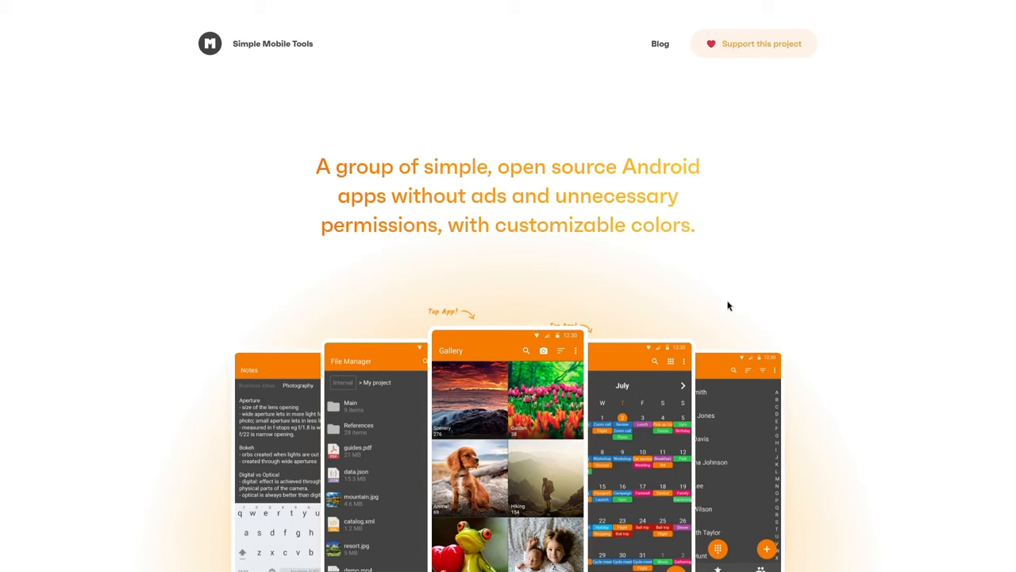
Step: Advance the app showcase carousel from Simple Gallery Pro to Simple Calendar Pro
scroll(down, 3)
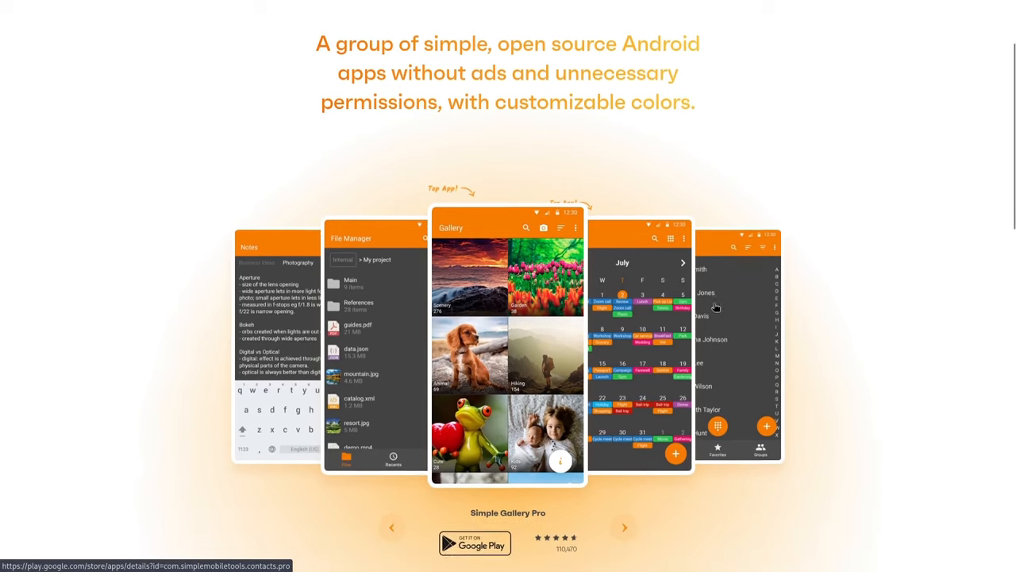
click(624, 527)
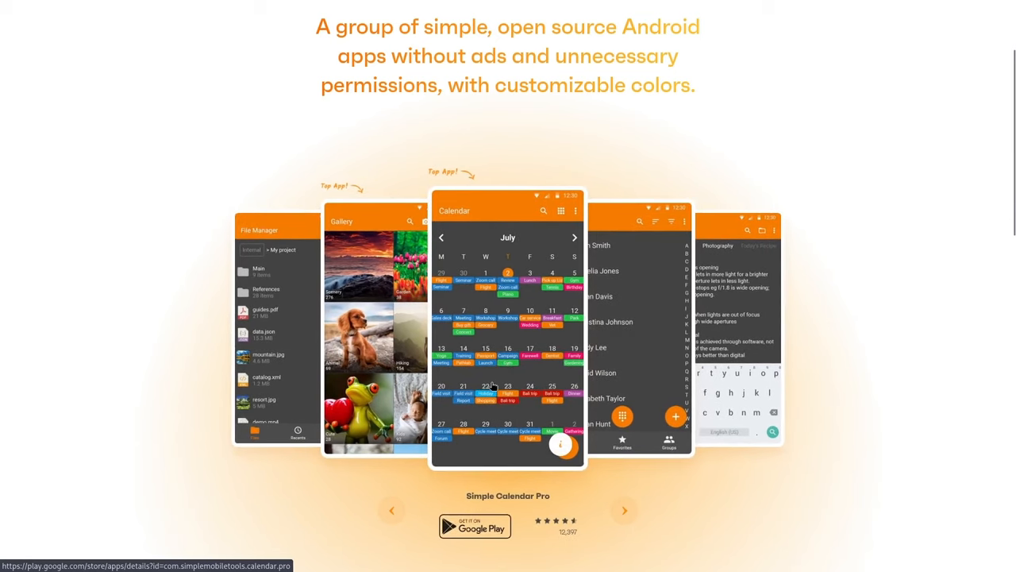
mouse_move(494, 371)
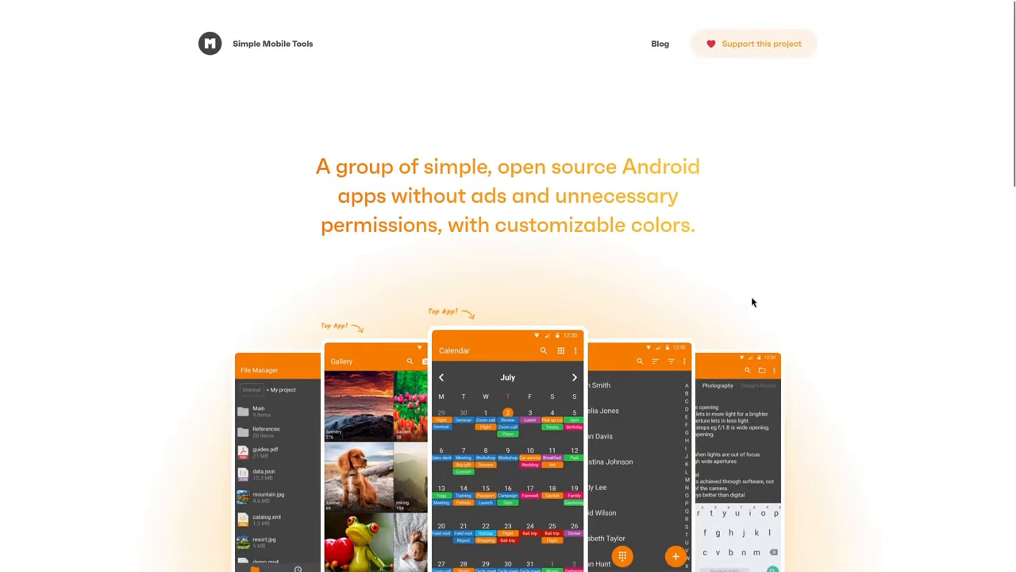
mouse_move(765, 303)
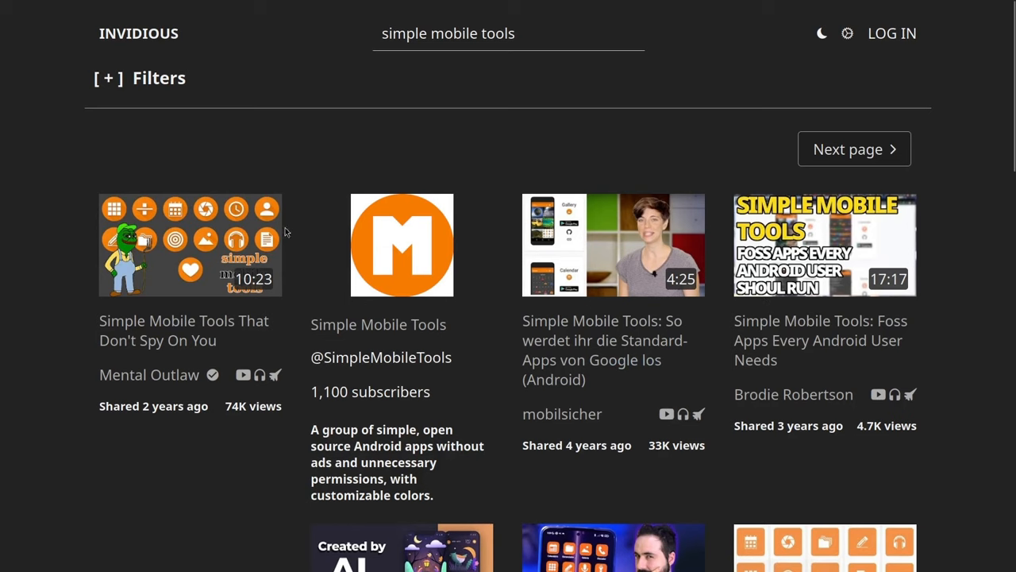
scroll(down, 3)
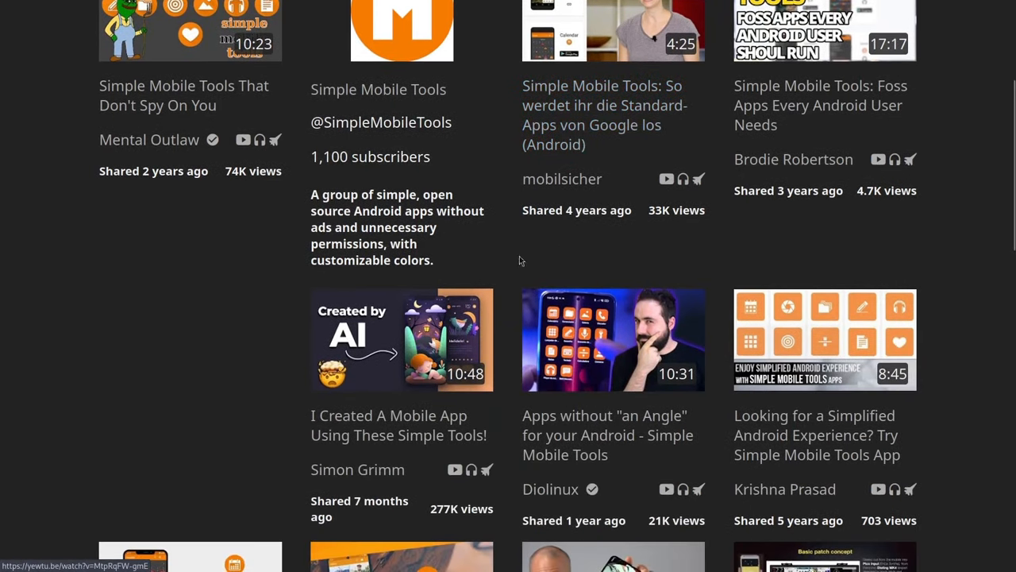
scroll(down, 3)
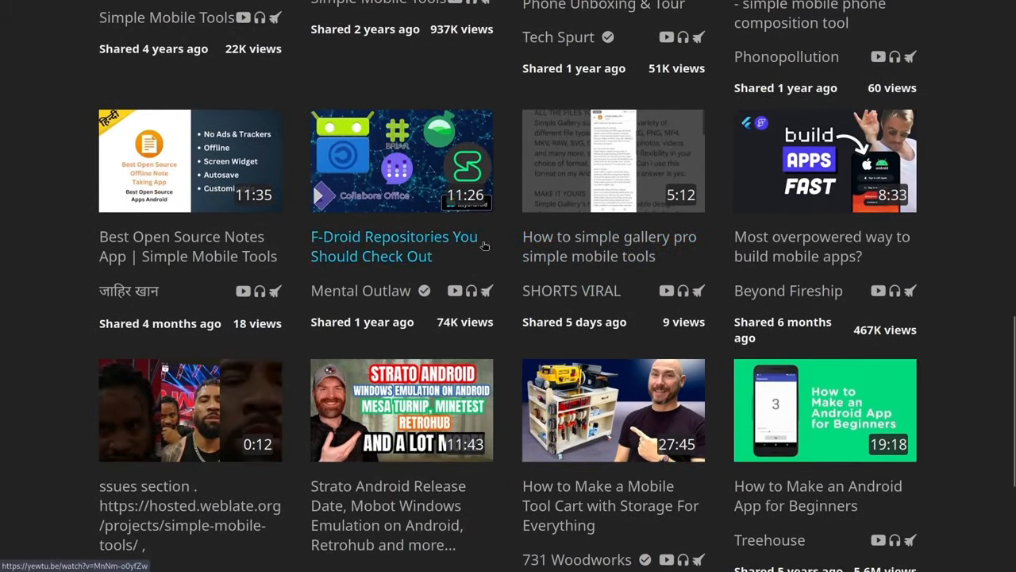
mouse_move(612, 321)
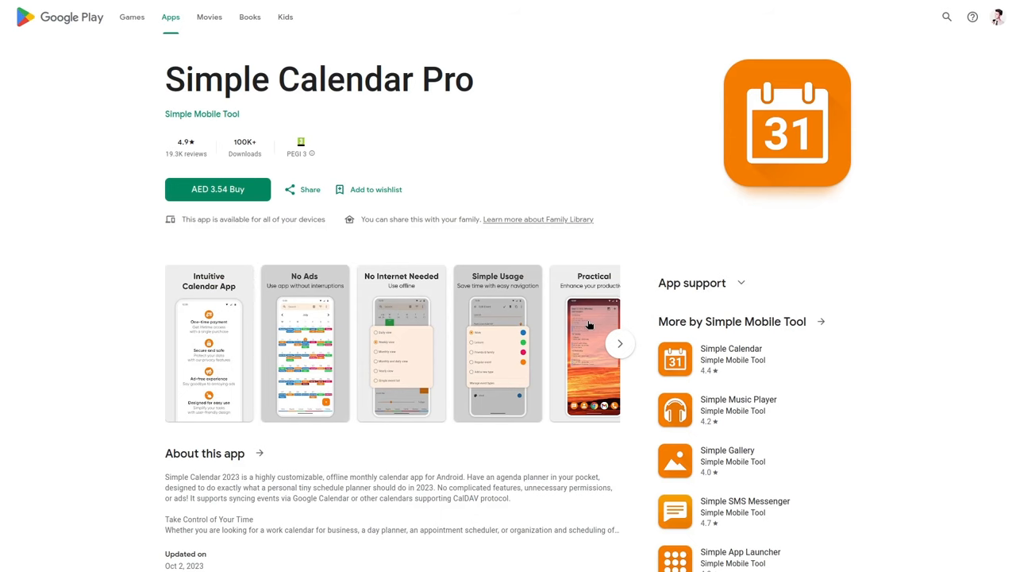
mouse_move(321, 105)
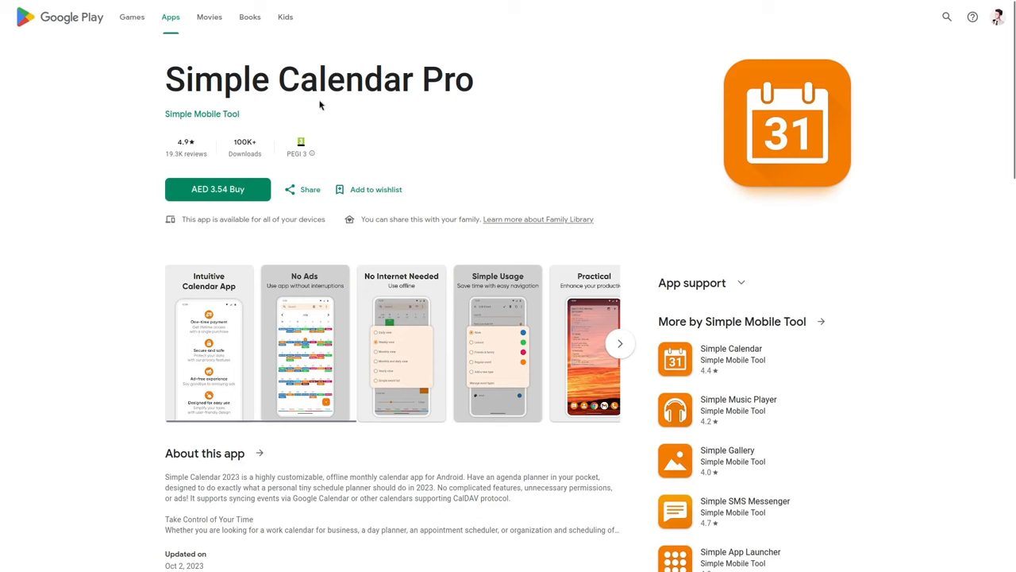
scroll(down, 3)
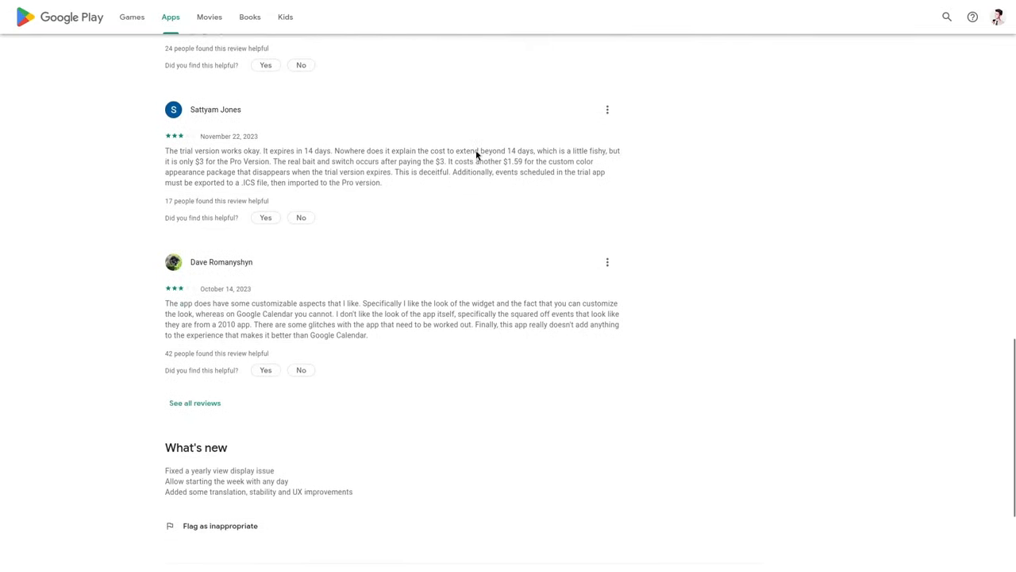
scroll(up, 3)
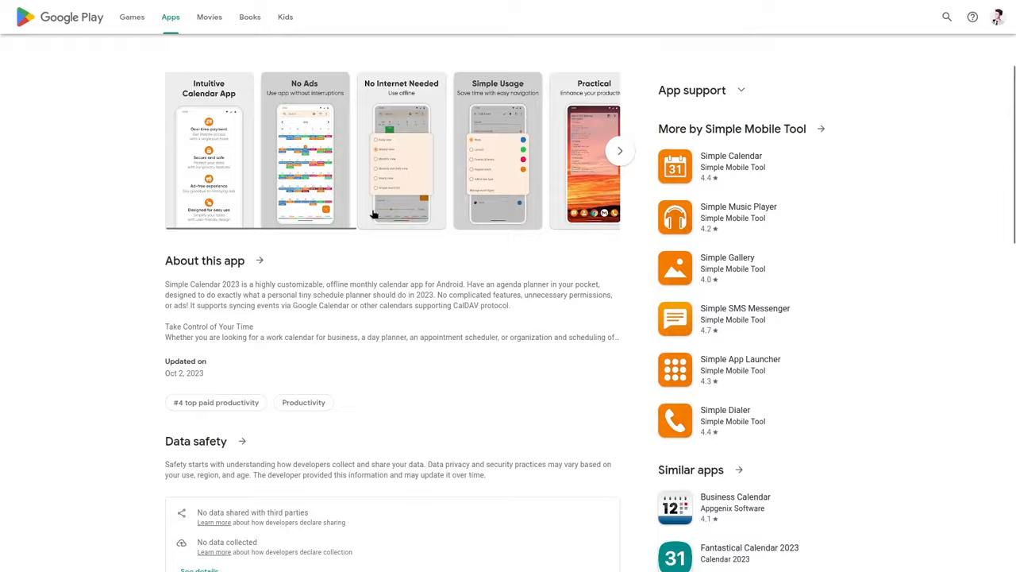
click(740, 89)
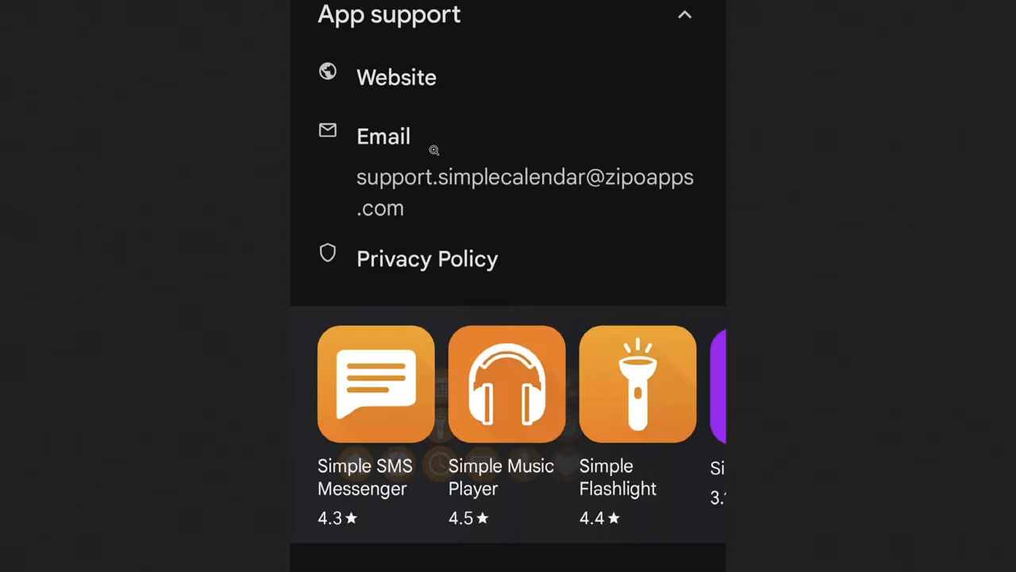
mouse_move(499, 192)
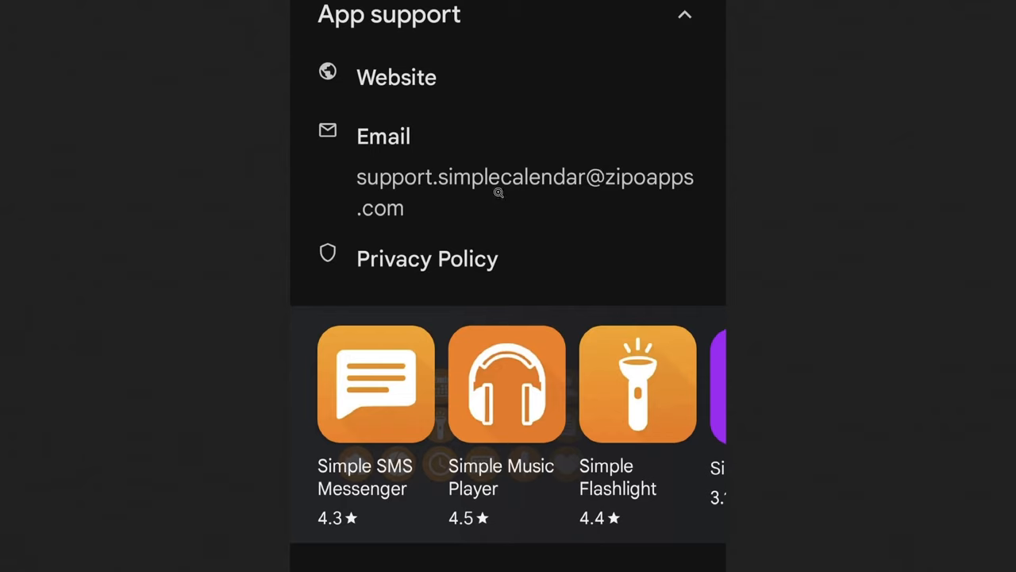
mouse_move(381, 207)
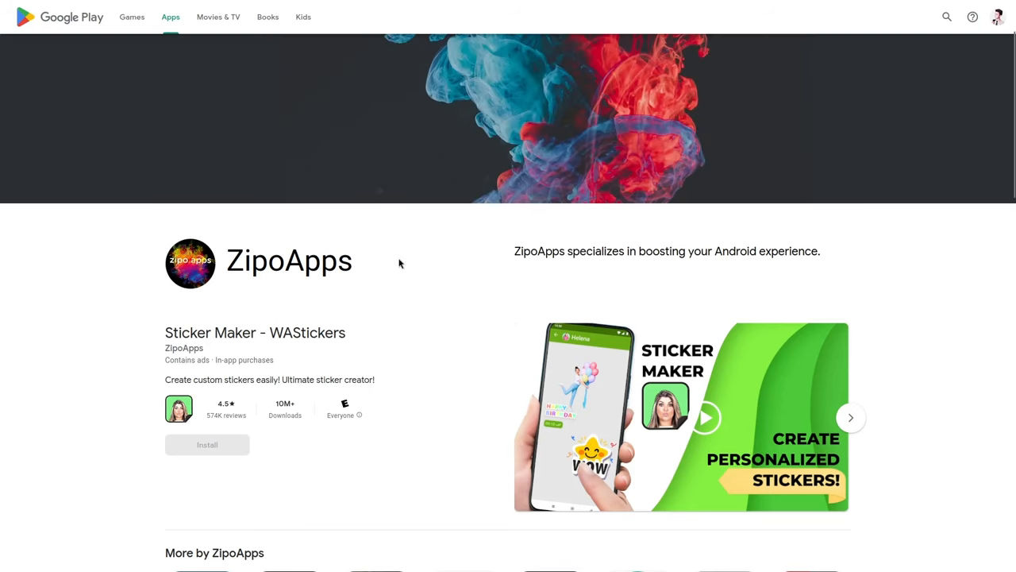
scroll(down, 3)
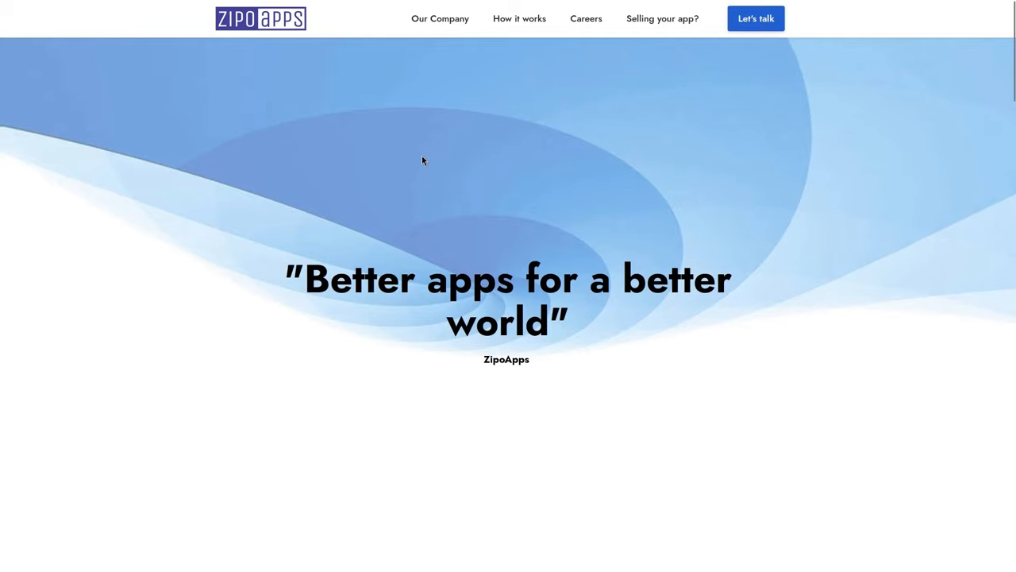
scroll(down, 3)
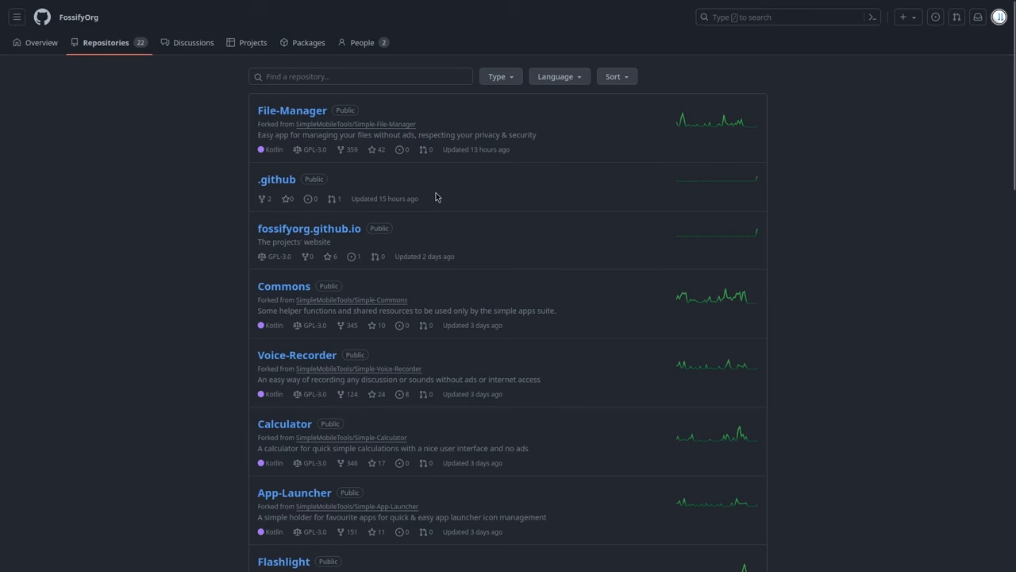
mouse_move(135, 103)
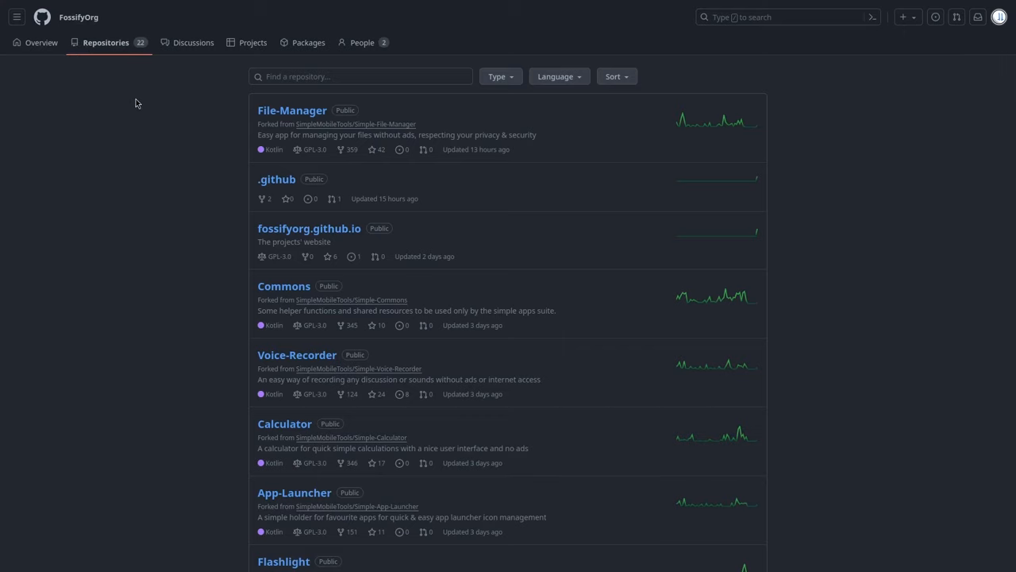
scroll(down, 3)
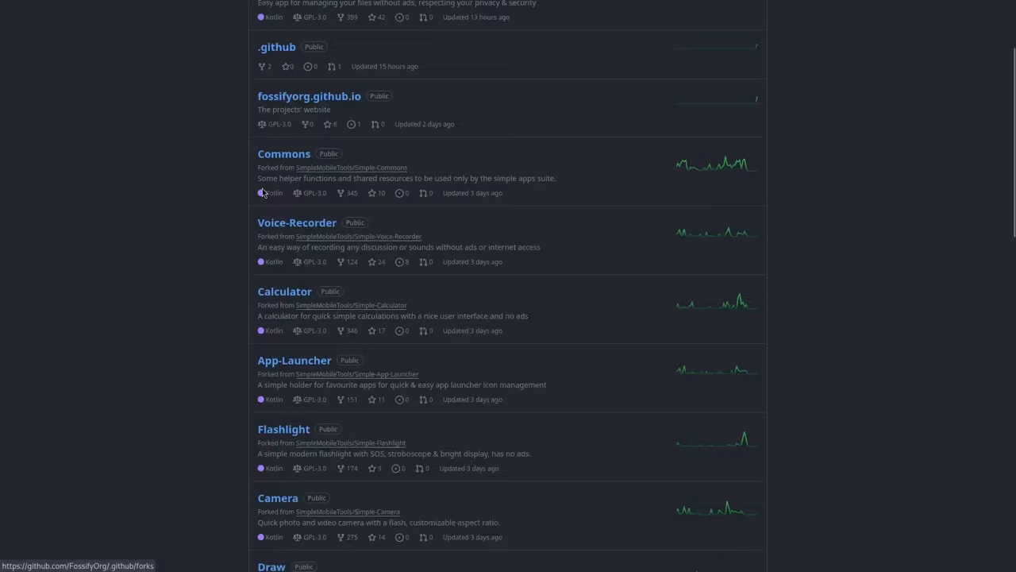
scroll(down, 3)
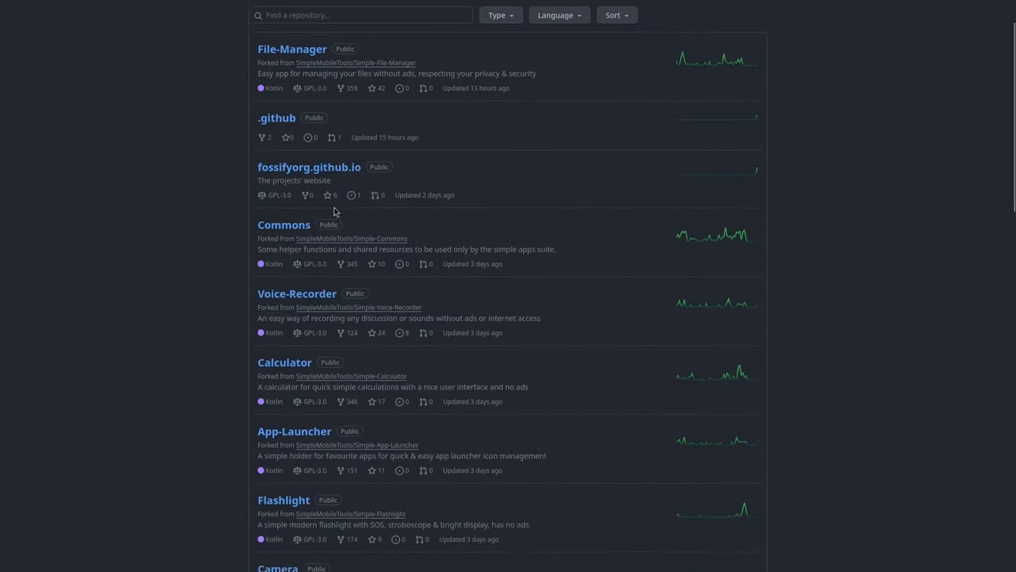
scroll(down, 3)
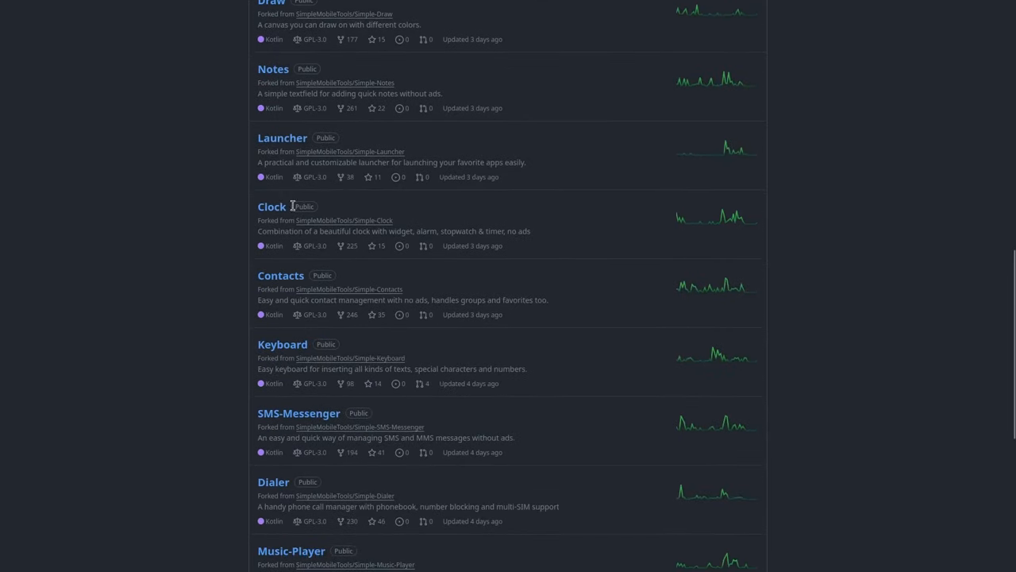
scroll(up, 3)
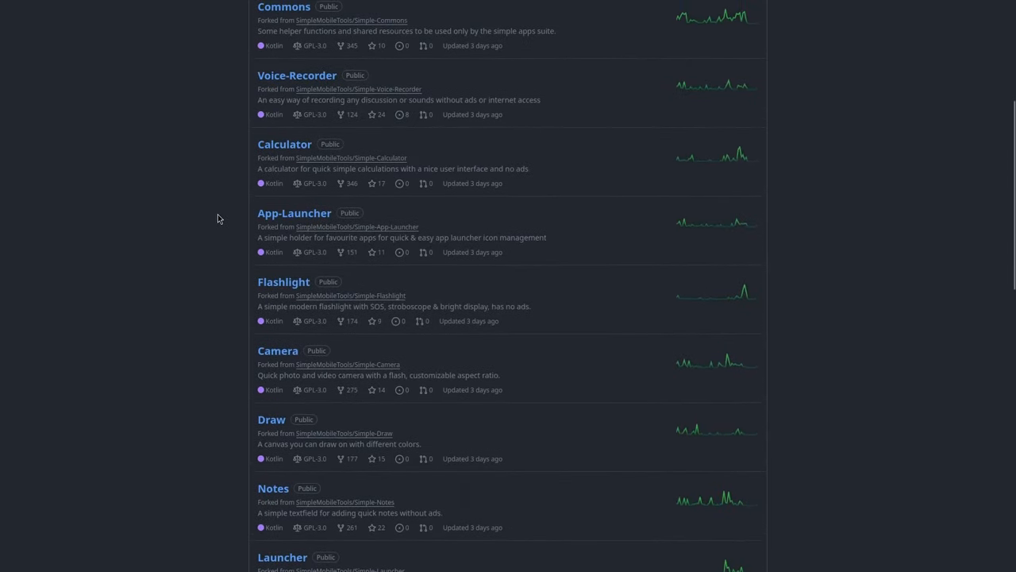